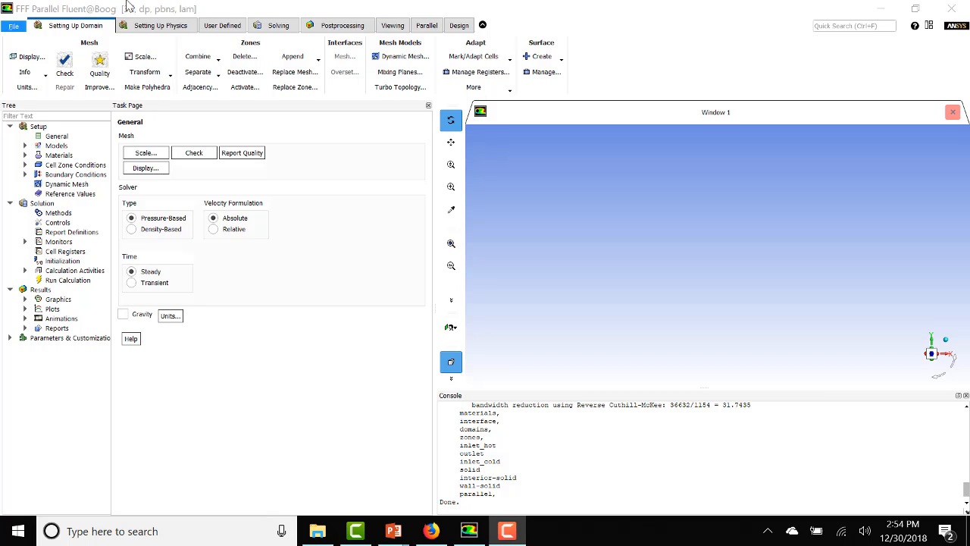
mouse_move(148, 18)
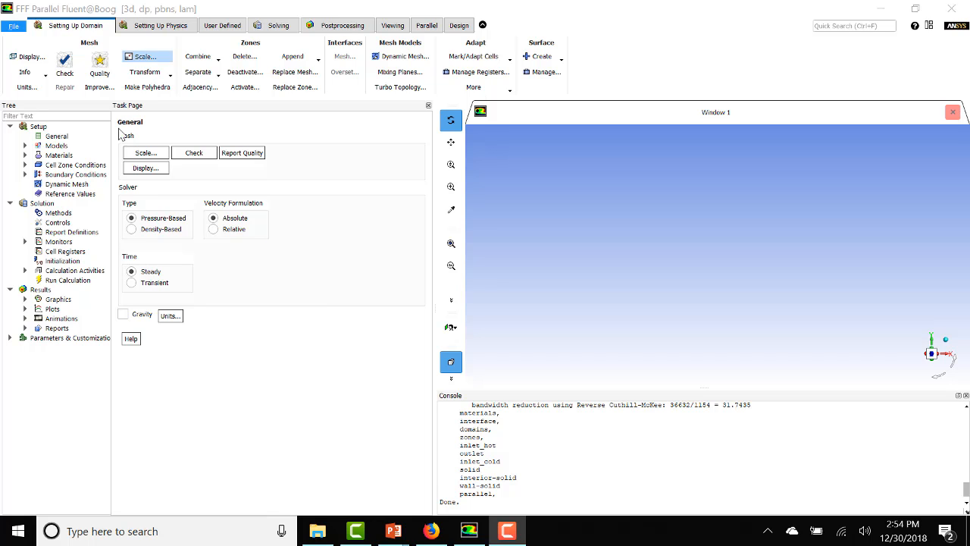
Step: Display the chamber mesh with all boundary surfaces selected
click(58, 299)
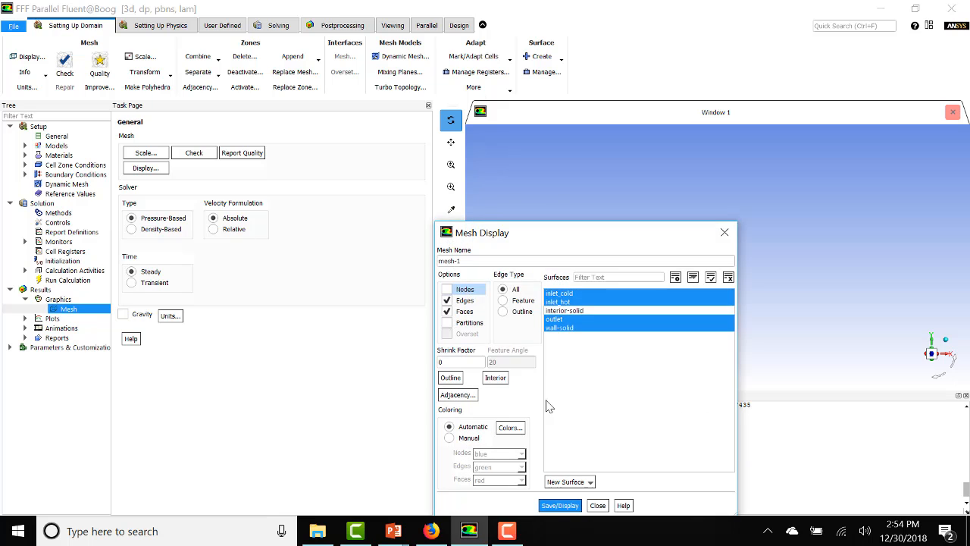
click(560, 505)
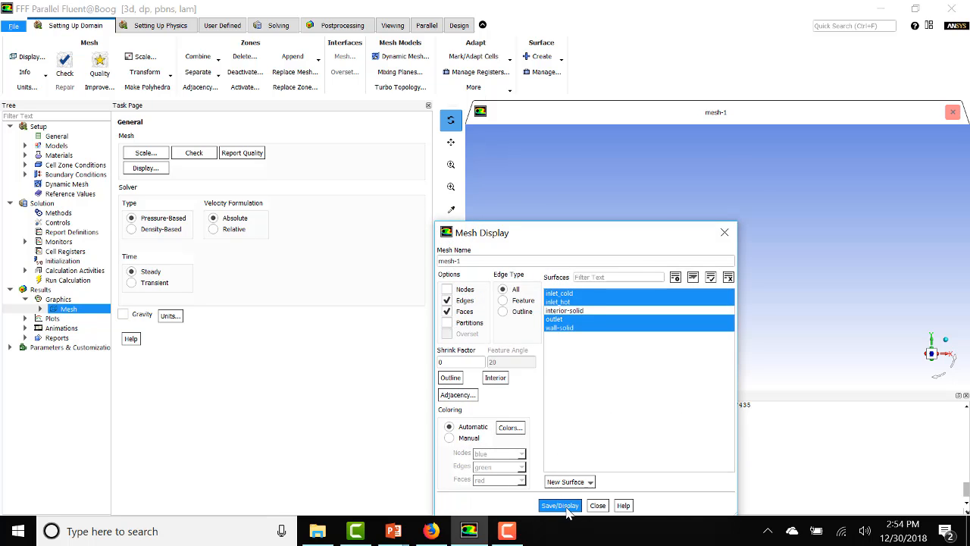
click(560, 506)
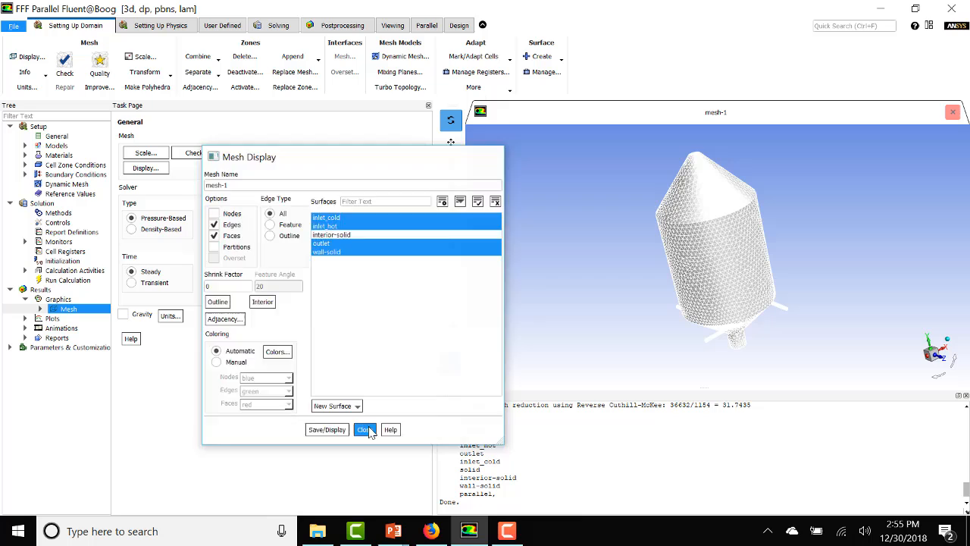
Step: Enable the Energy Equation and the Species Transport model
click(364, 431)
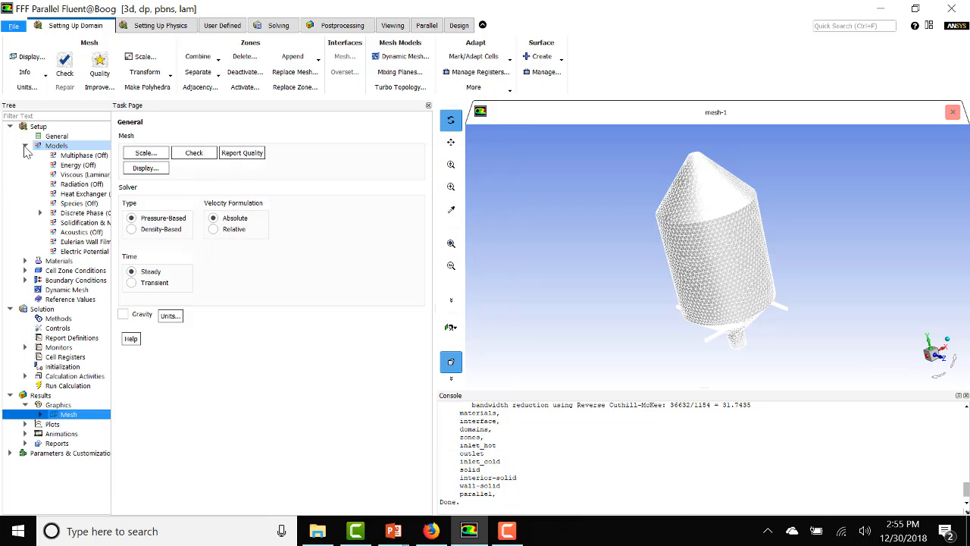
click(78, 163)
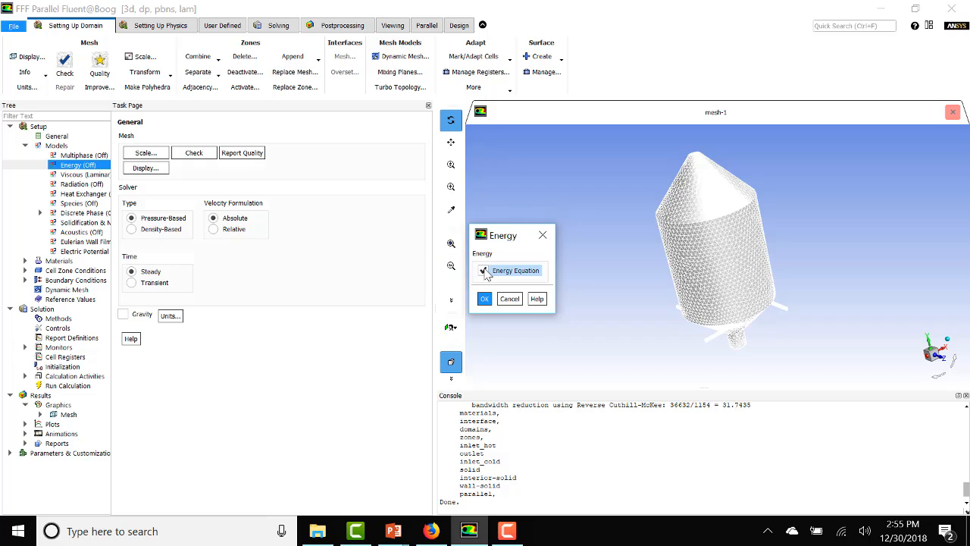
click(485, 297)
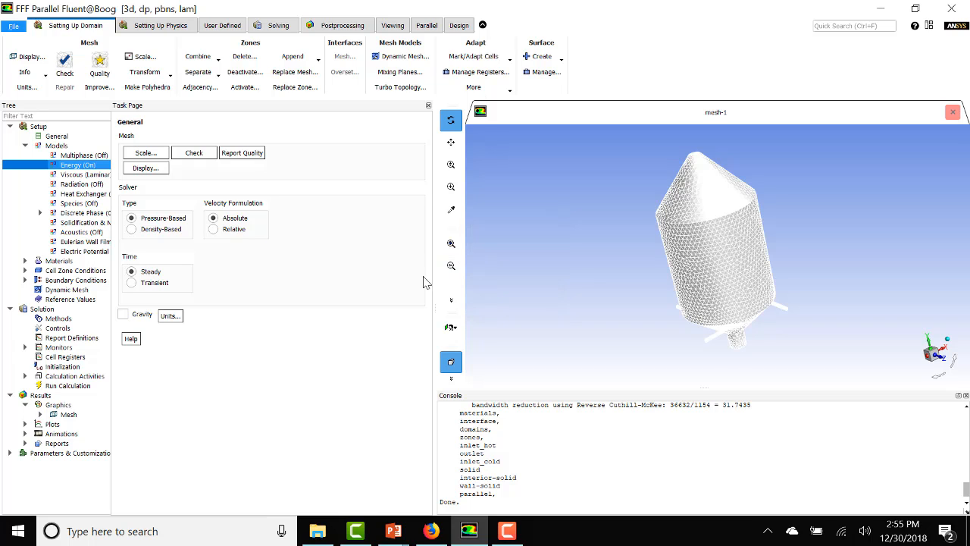
double_click(76, 204)
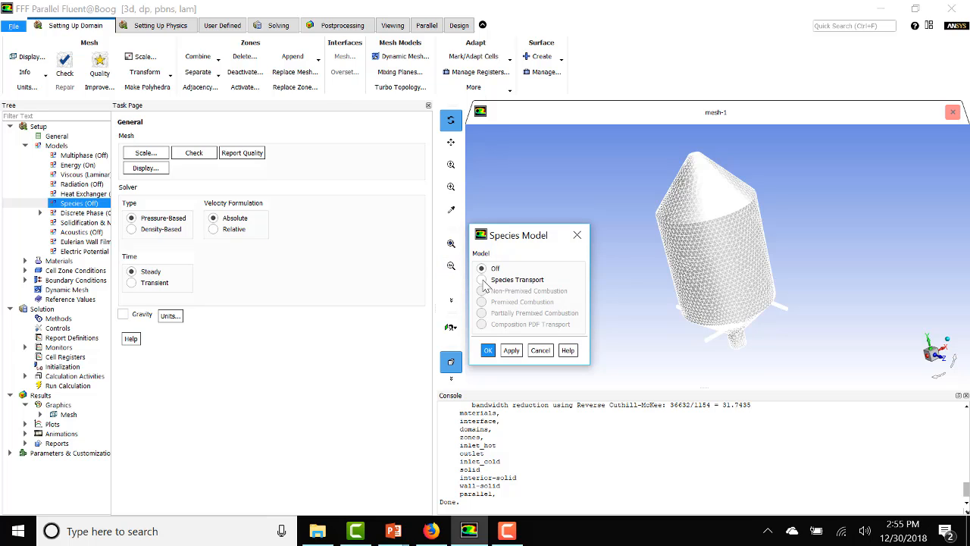
click(482, 279)
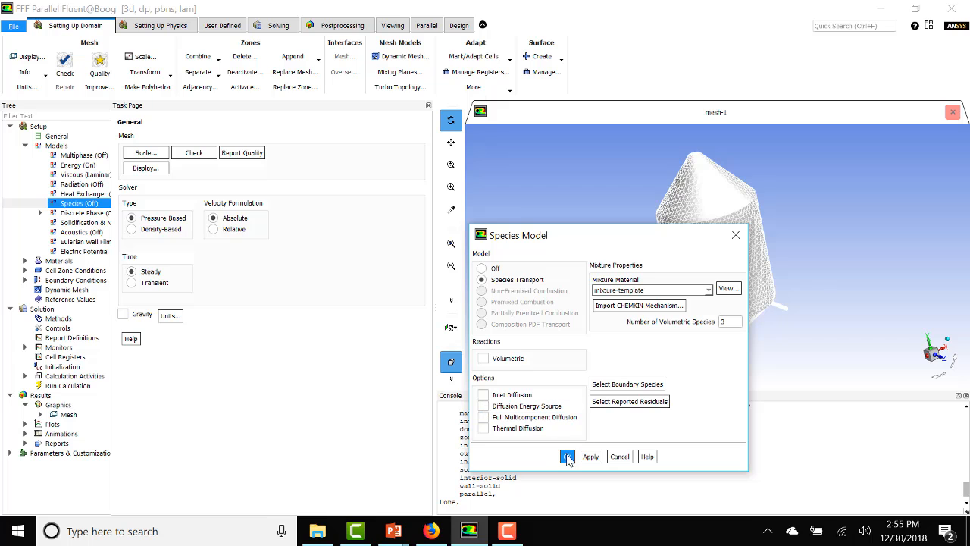
click(567, 455)
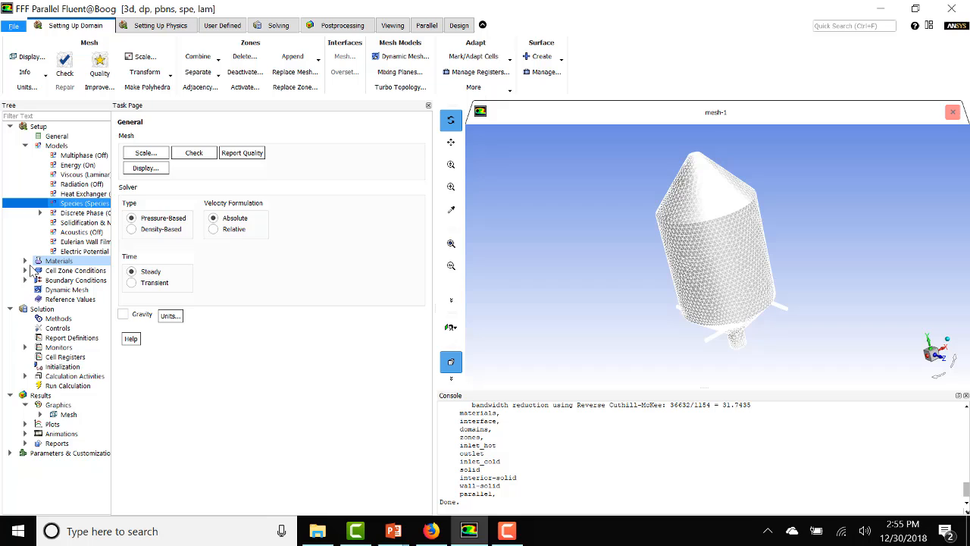
Step: Edit mixture-template species: remove o2 and n2, add air alongside h2o
click(58, 261)
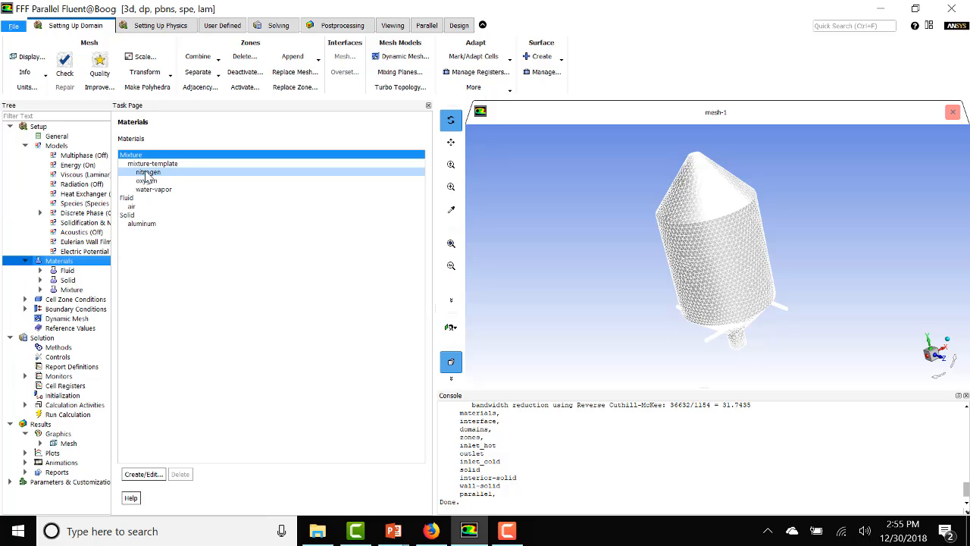
click(143, 474)
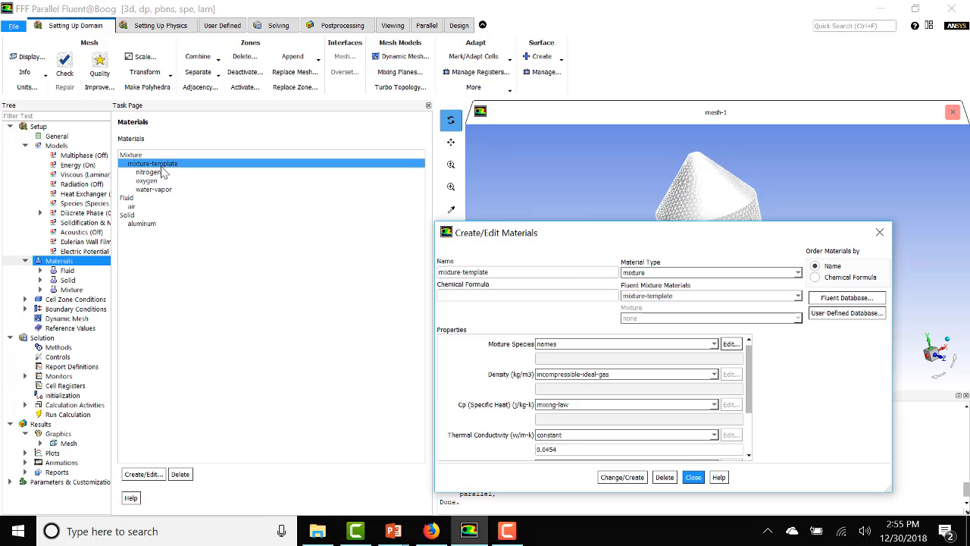
click(731, 342)
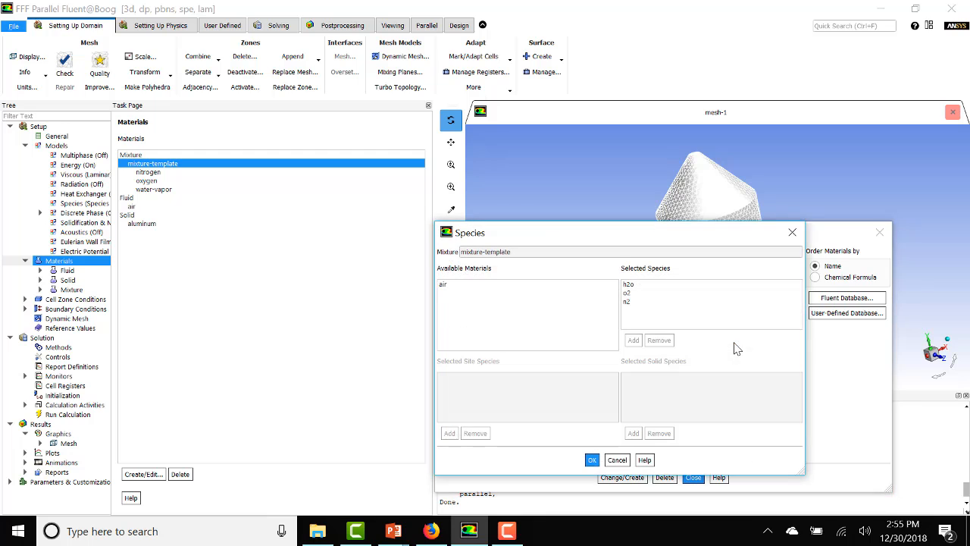
click(443, 285)
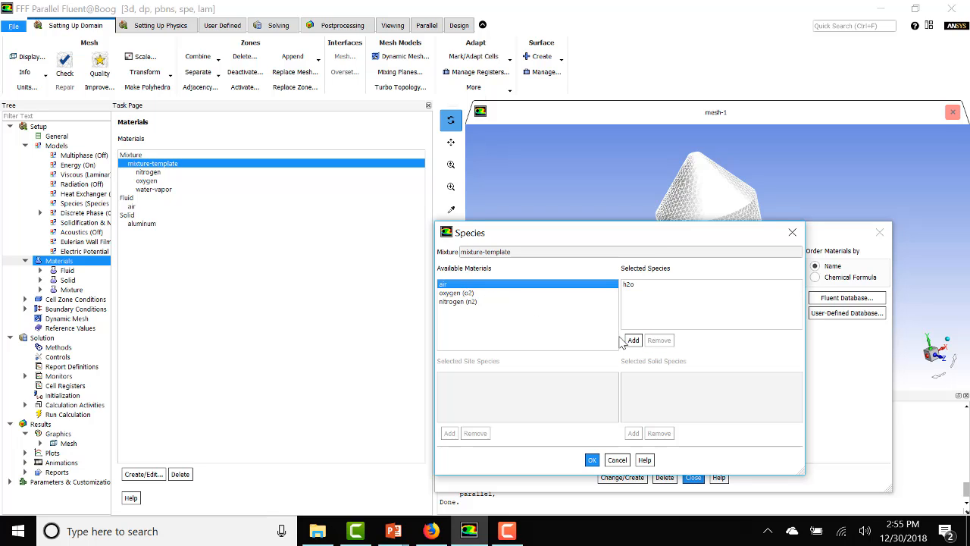
click(634, 340)
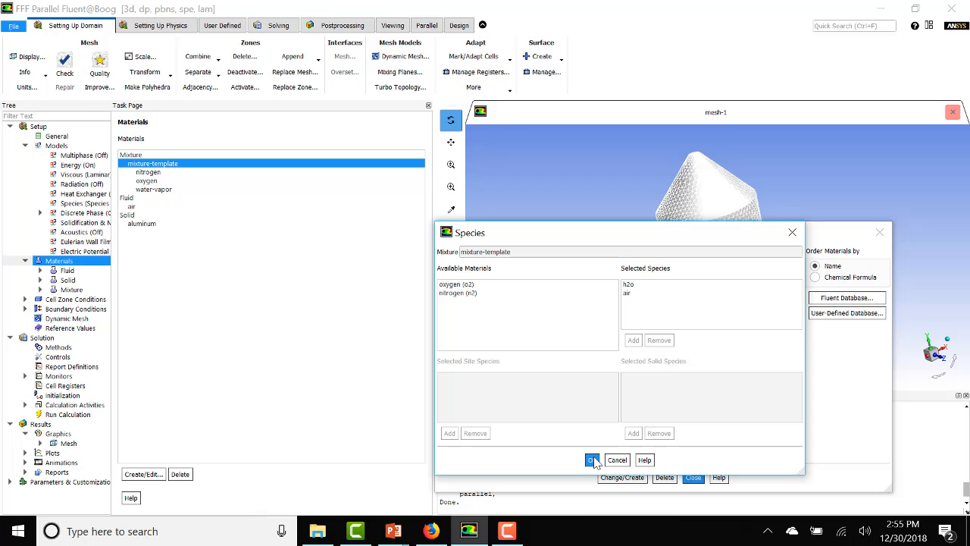
click(591, 461)
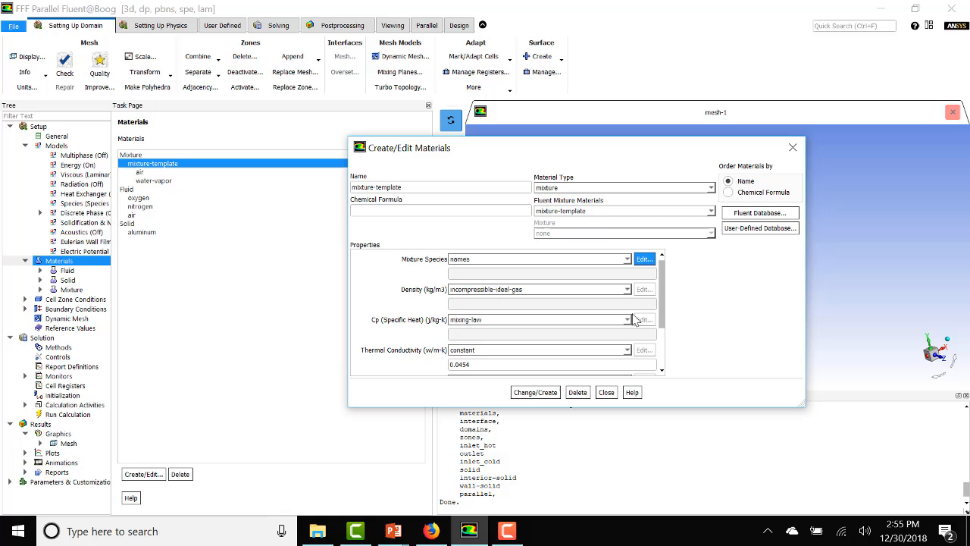
Step: Keep mixing-law specific heat, set thermal conductivity and viscosity to ideal-gas-mixing-law, and apply
click(627, 318)
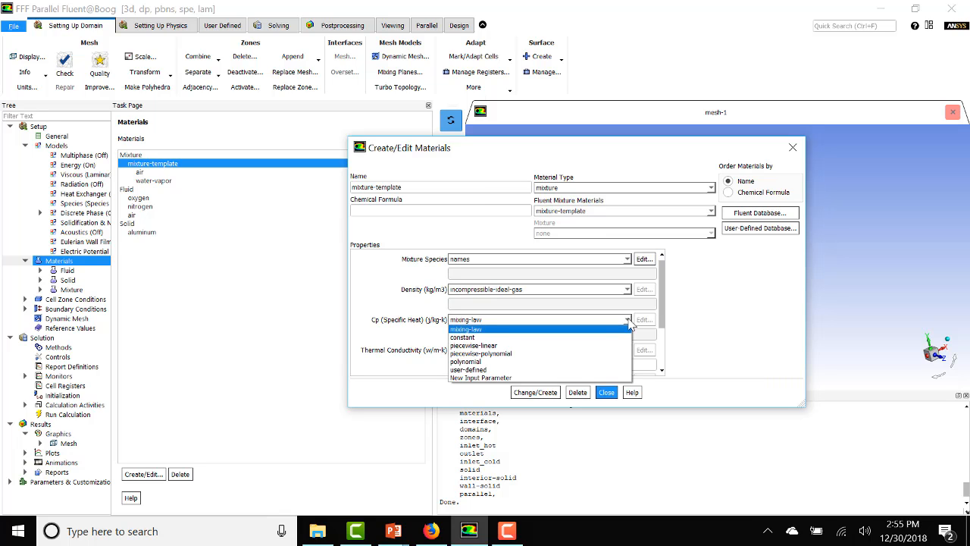
mouse_move(604, 336)
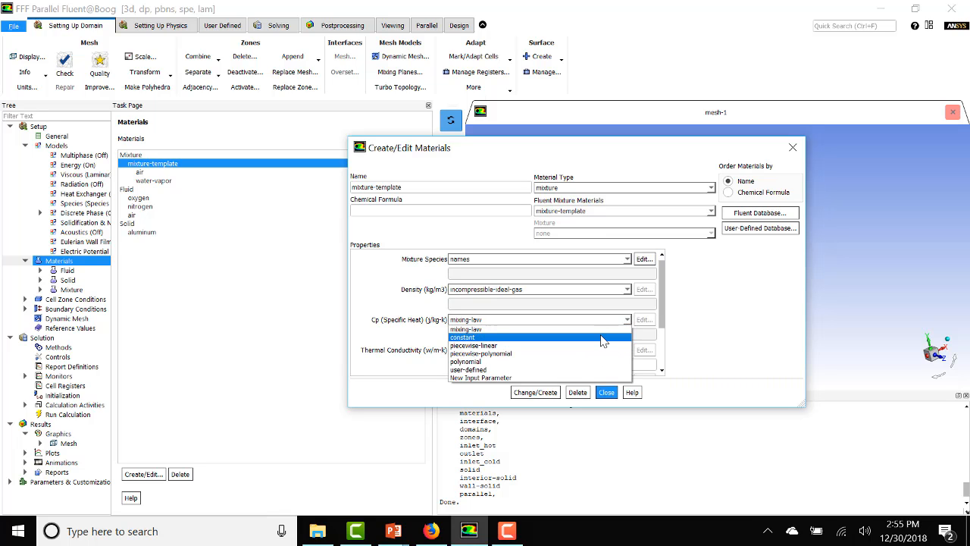
click(463, 348)
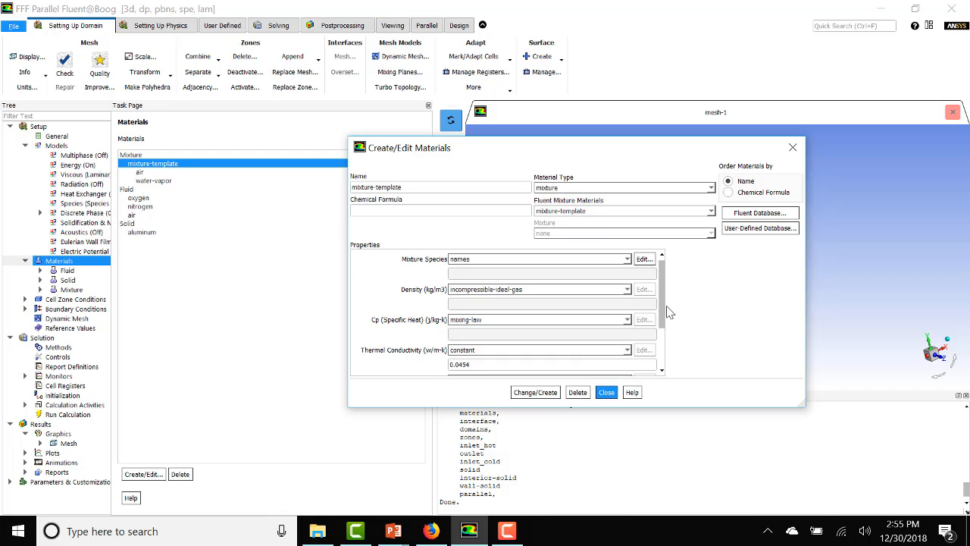
scroll(down, 3)
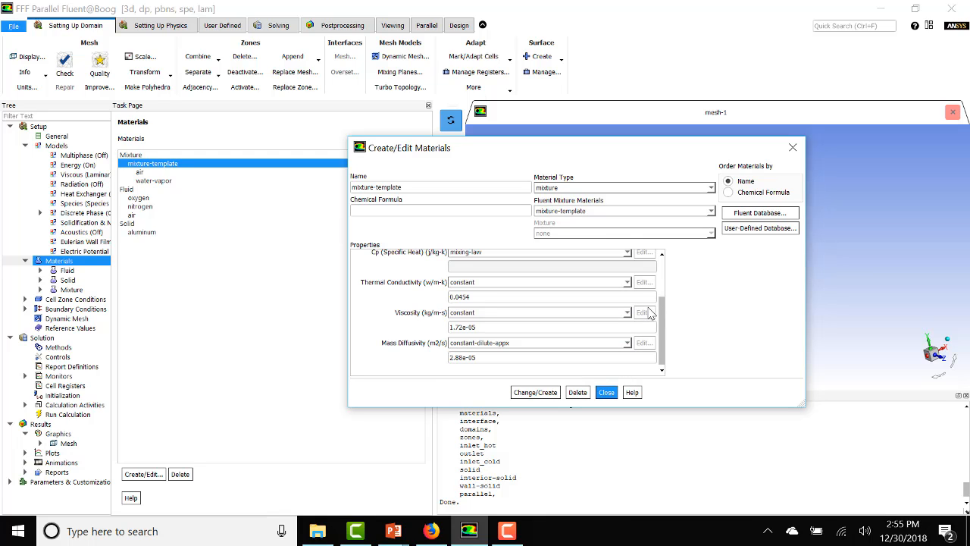
click(627, 282)
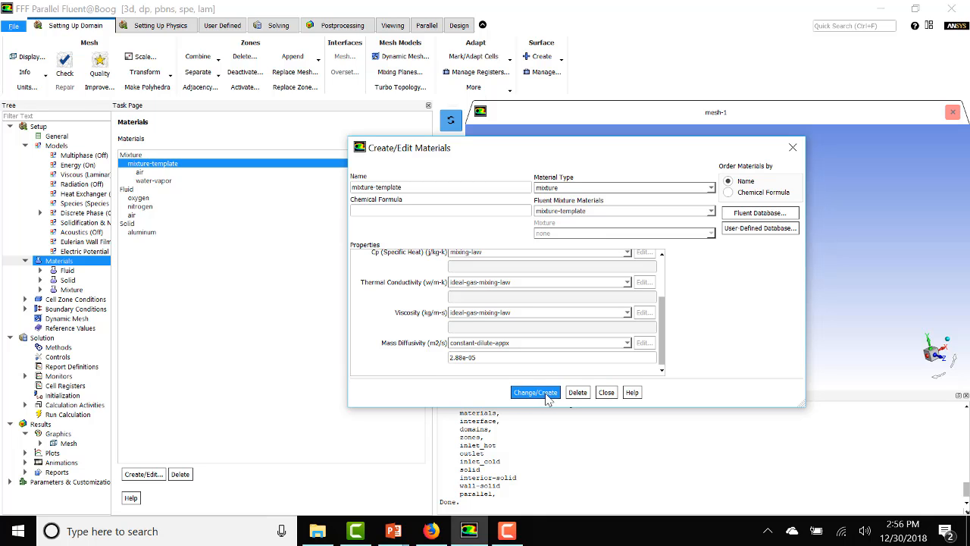
click(552, 358)
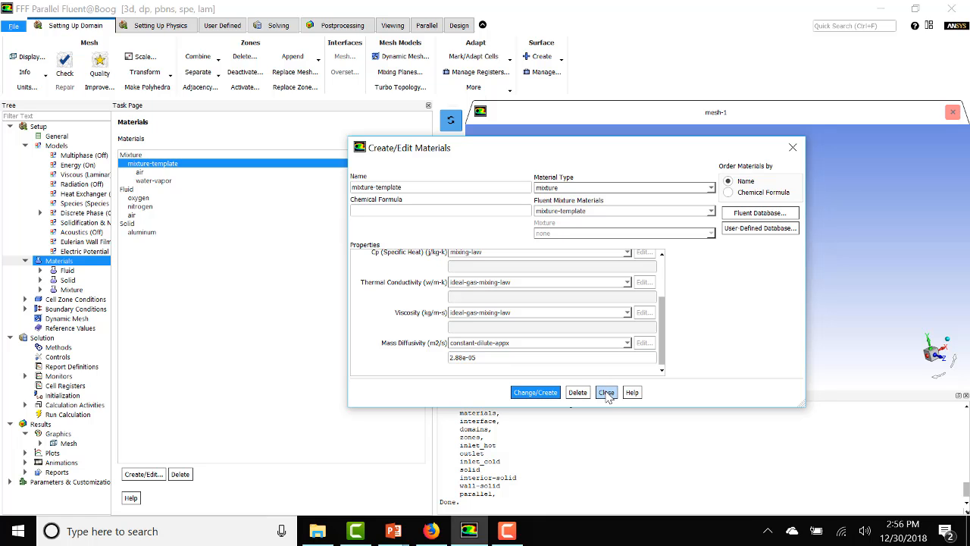
click(607, 391)
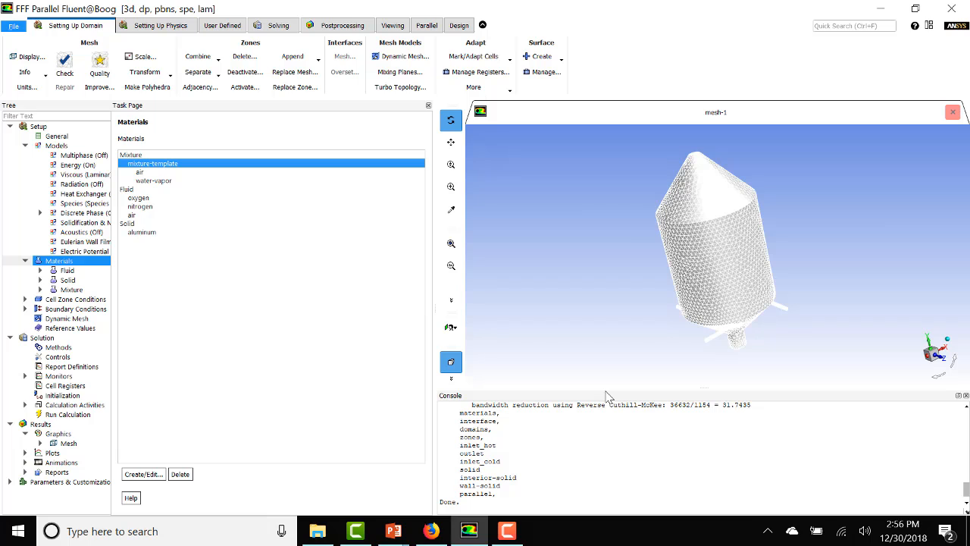
mouse_move(159, 311)
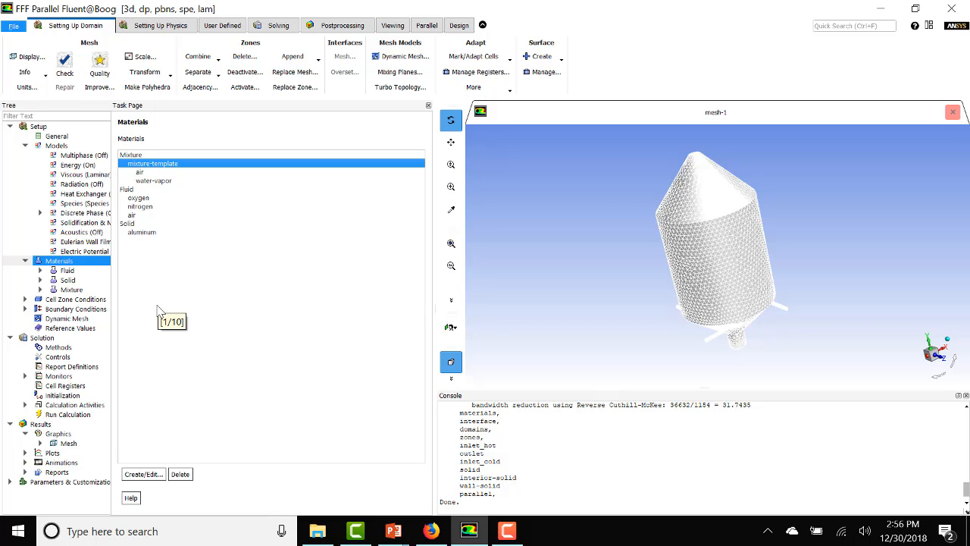
Step: Enable Interaction with Continuous Phase in the Discrete Phase Model
click(83, 213)
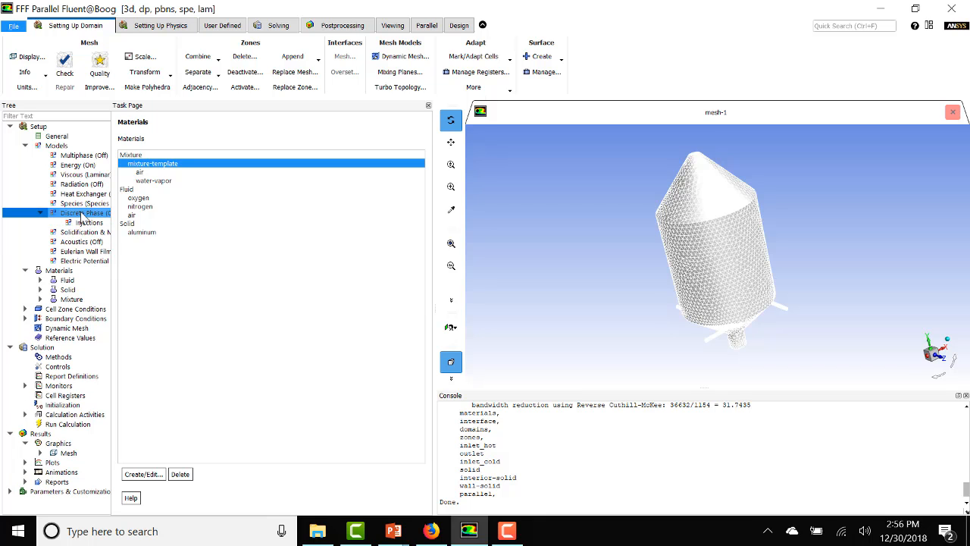
double_click(85, 212)
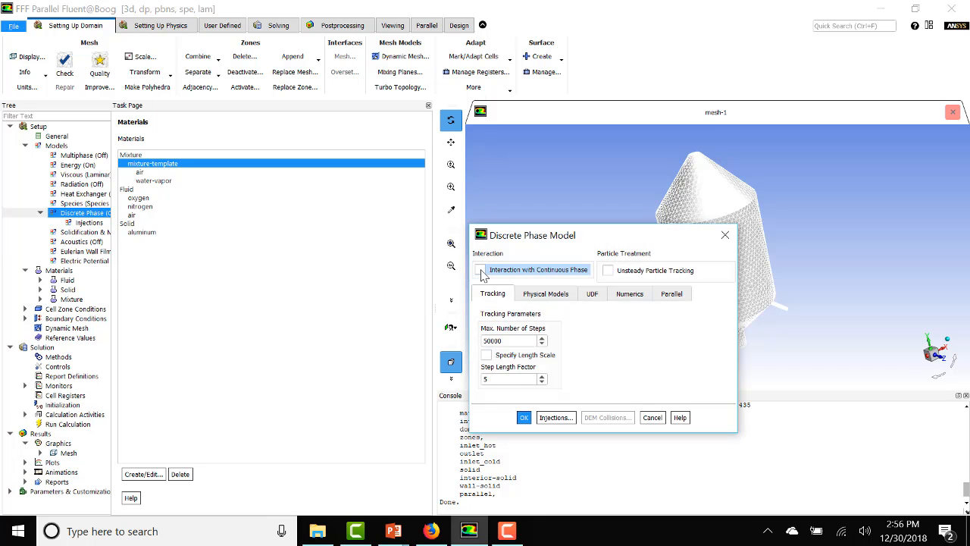
click(479, 270)
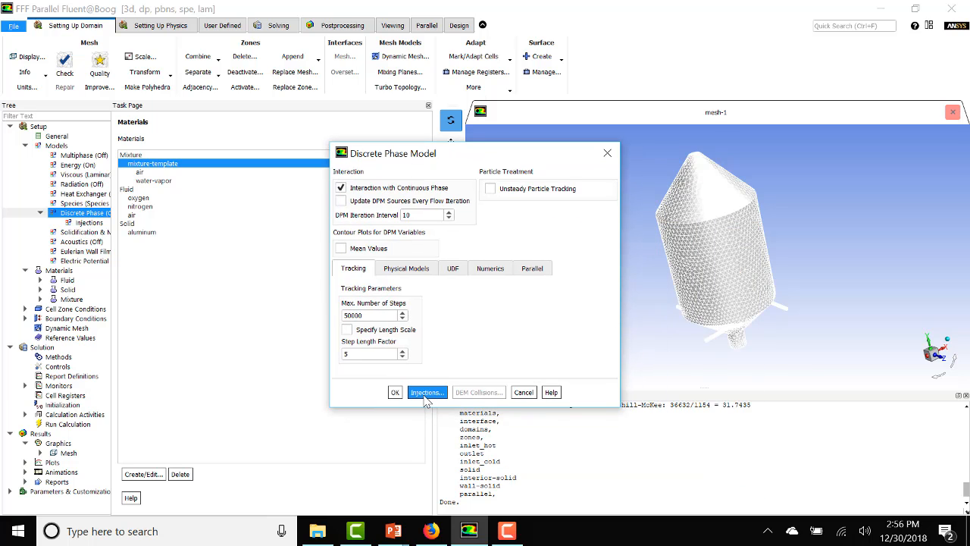
click(427, 391)
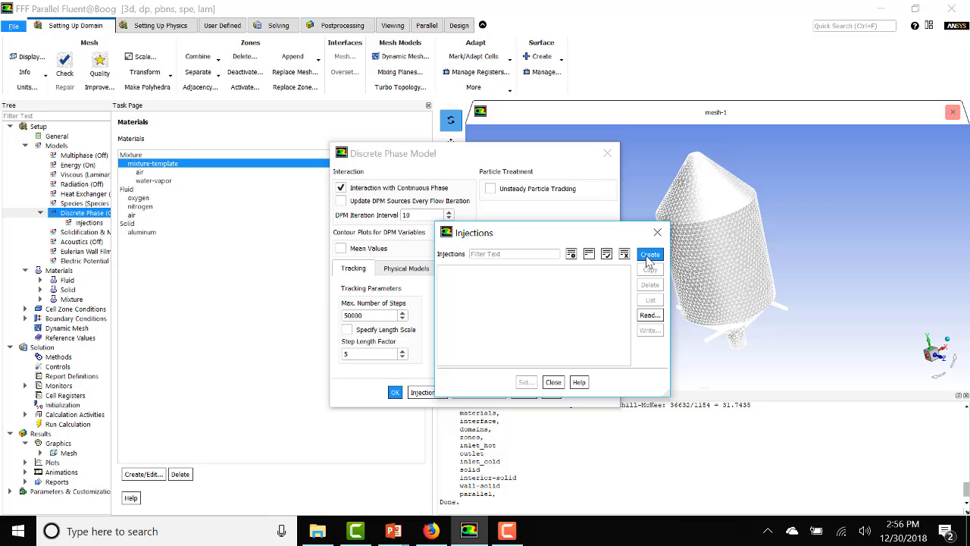
Step: Create a water-liquid droplet surface injection released from inlet_cold
click(649, 255)
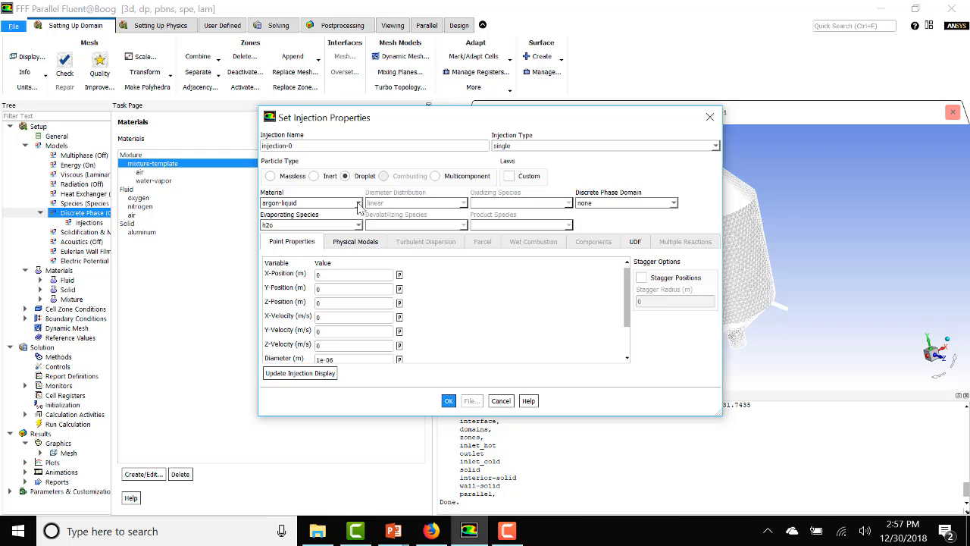
click(358, 203)
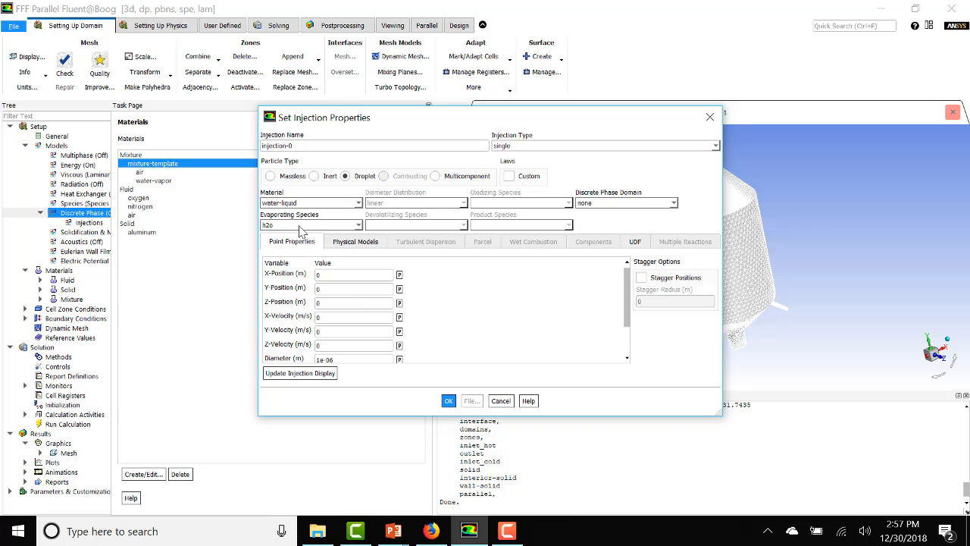
mouse_move(373, 225)
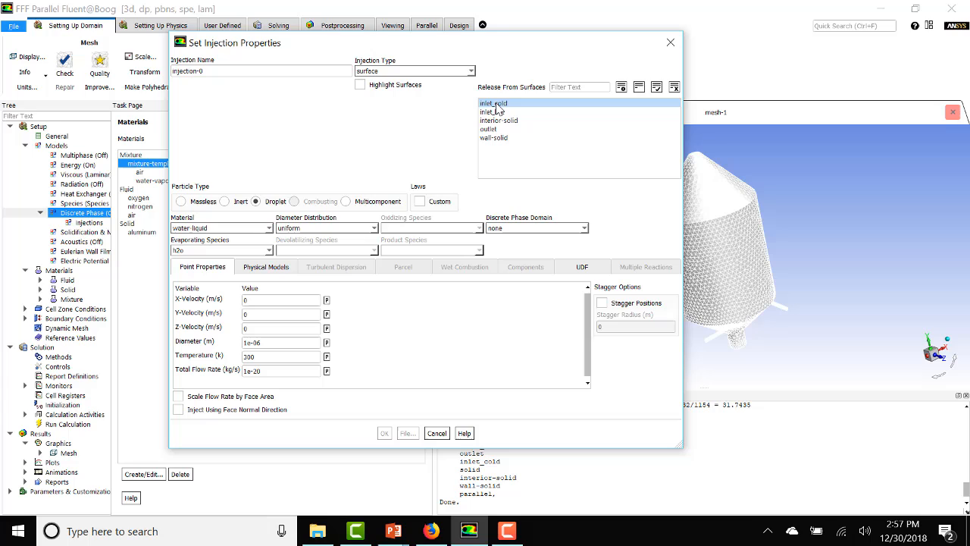
Step: Set Y-velocity 7, diameter 1000e-06 m, temperature 298.15 K, flow rate 0.001 kg/s and save injection-0
click(494, 103)
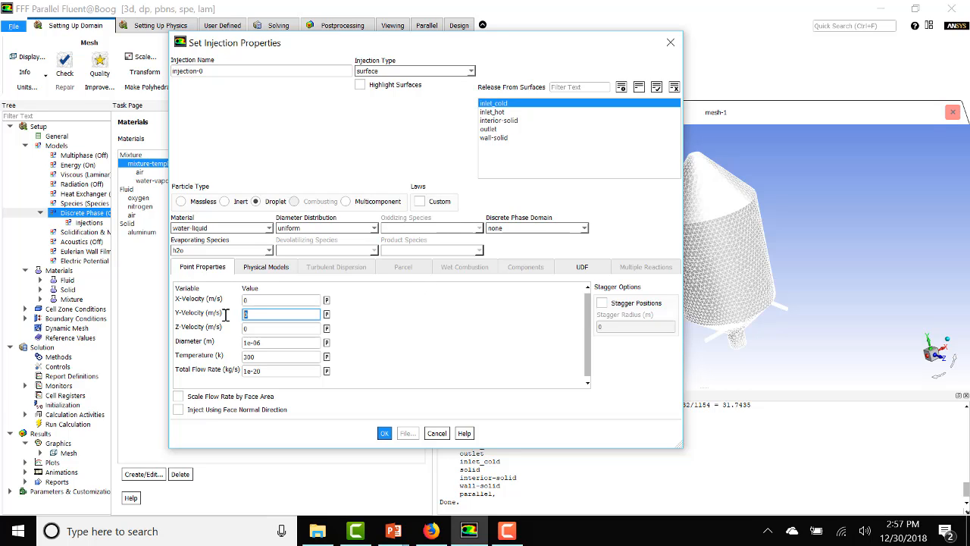
text(7)
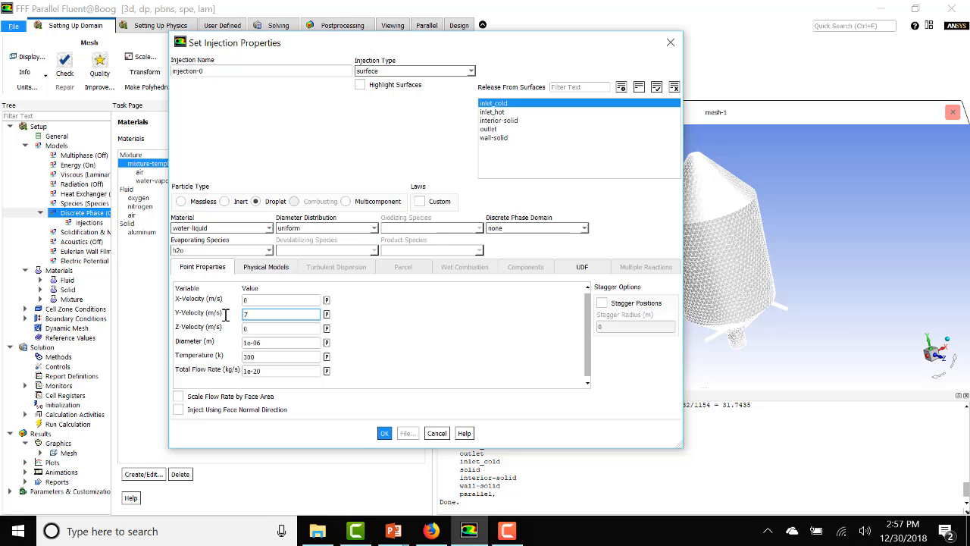
click(281, 342)
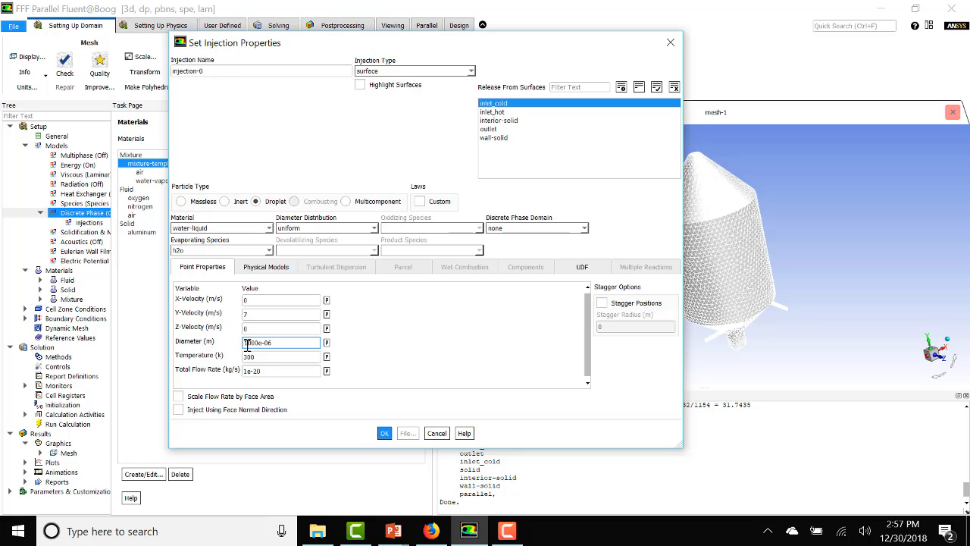
click(281, 356)
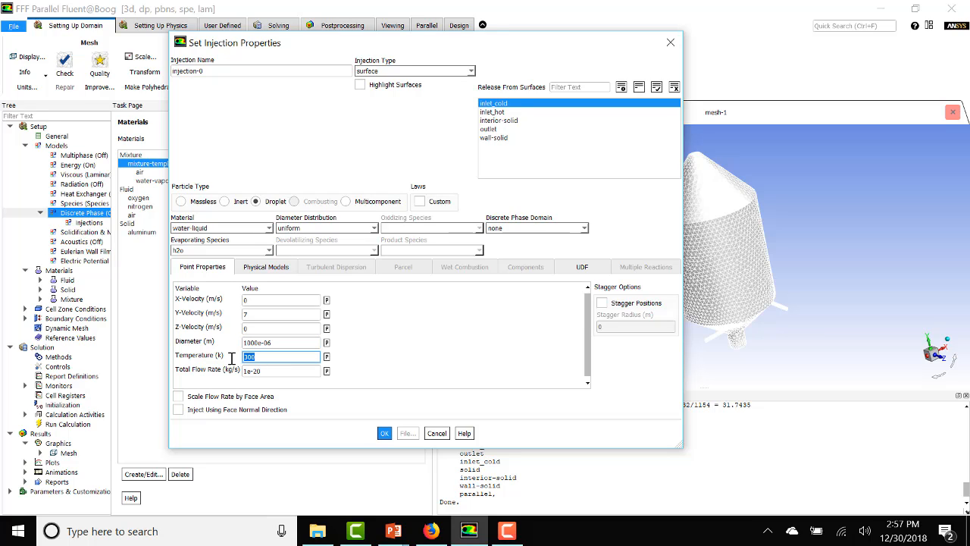
text(298.15)
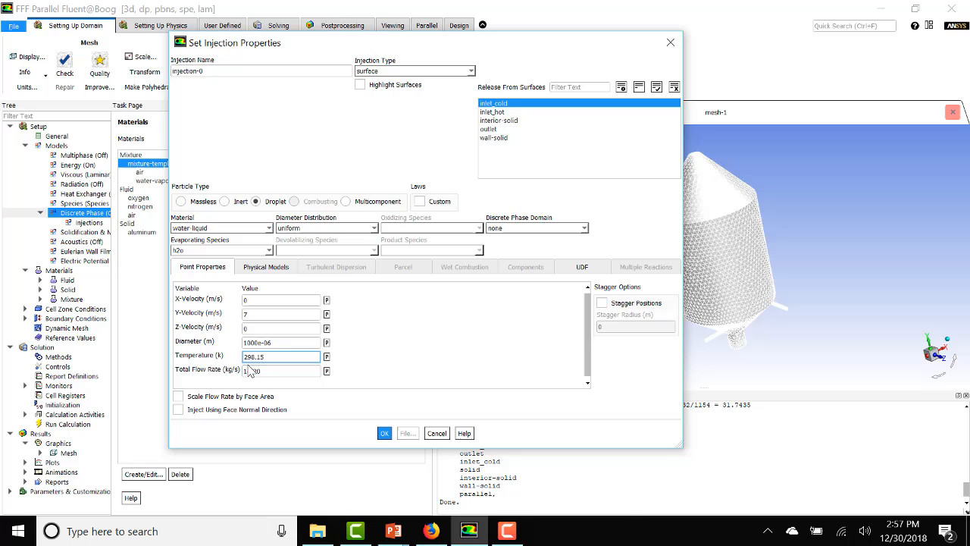
text(0.001)
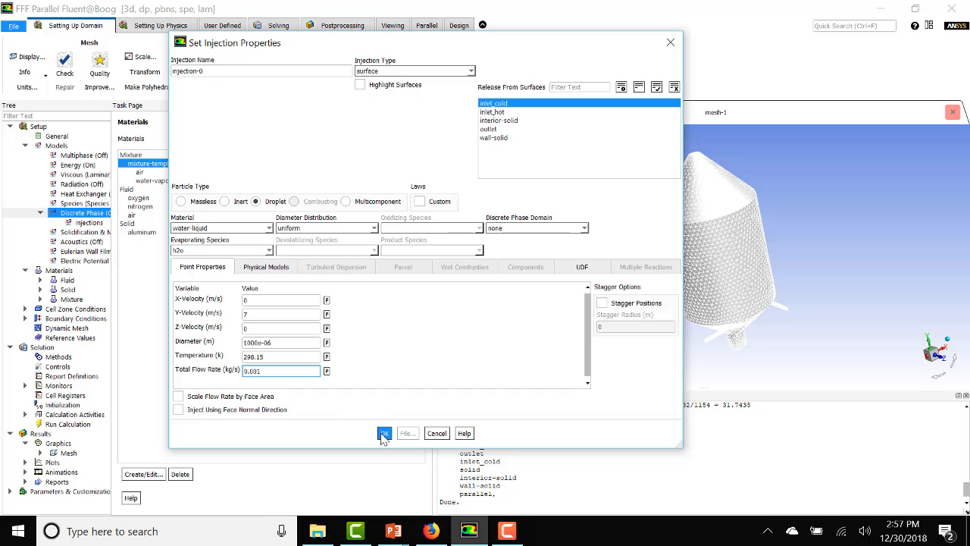
click(385, 433)
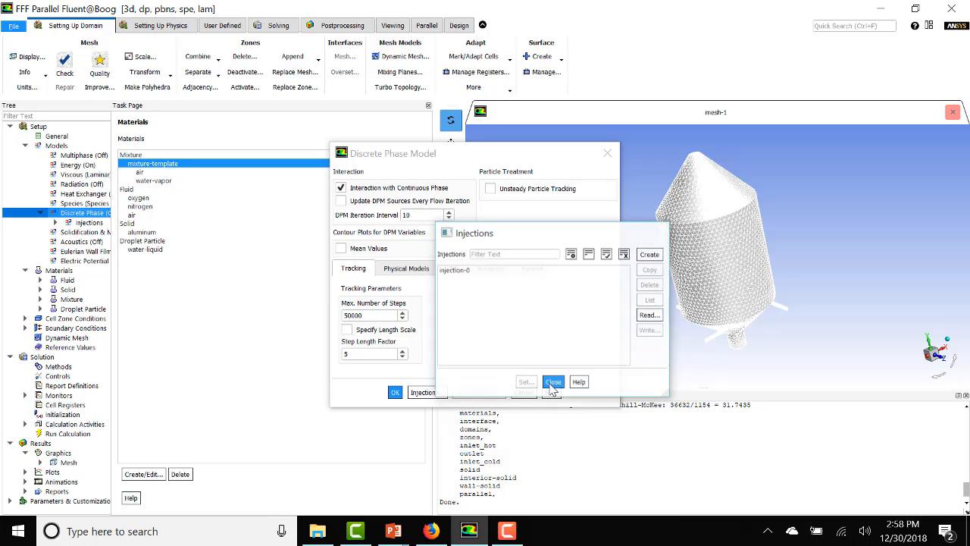
Step: Close the Injections list, leaving injection-0 defined
click(554, 382)
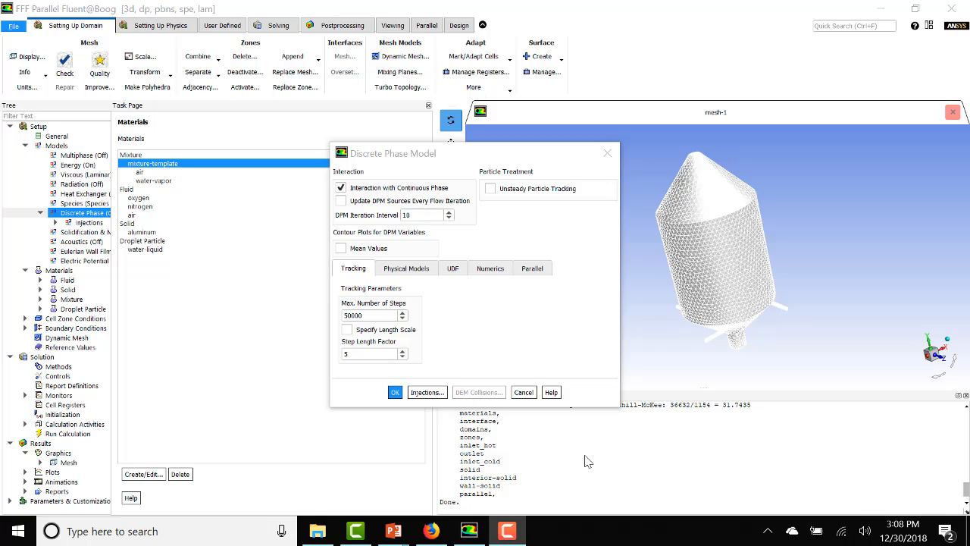
mouse_move(425, 294)
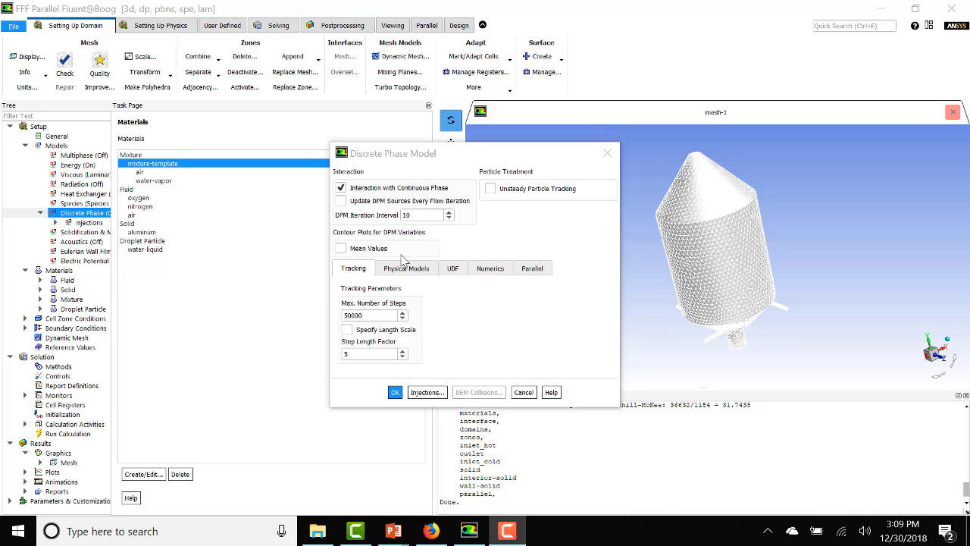
mouse_move(352, 341)
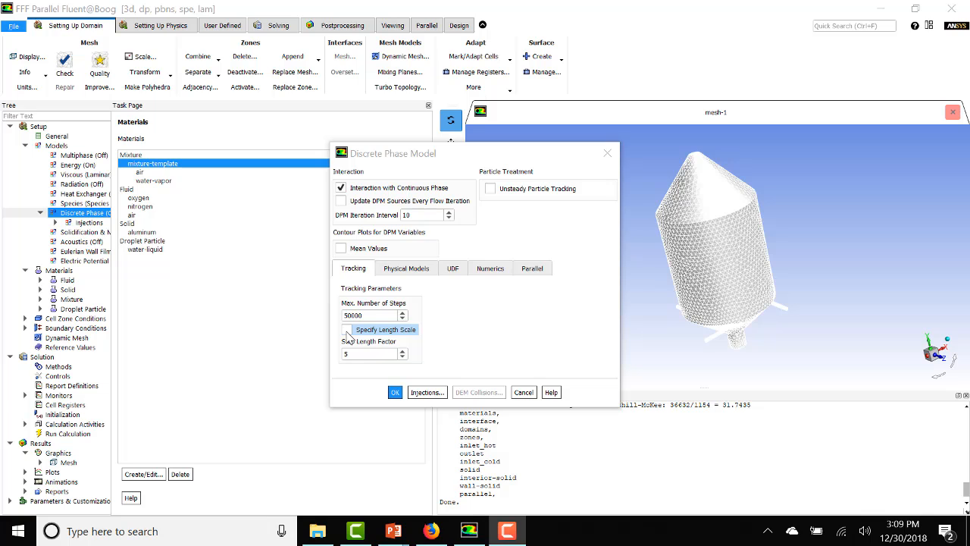
Step: Use a specified tracking length scale of 0.01 m
click(348, 329)
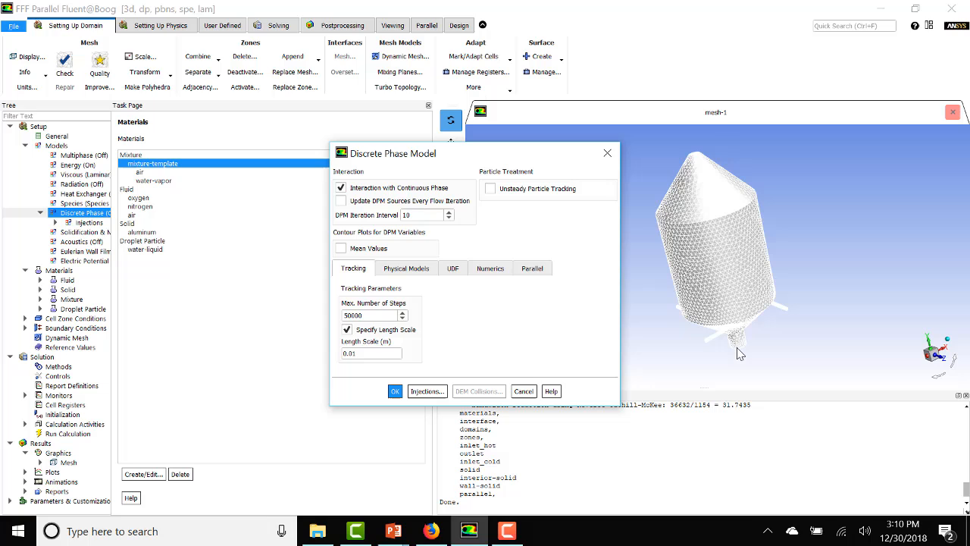
mouse_move(723, 243)
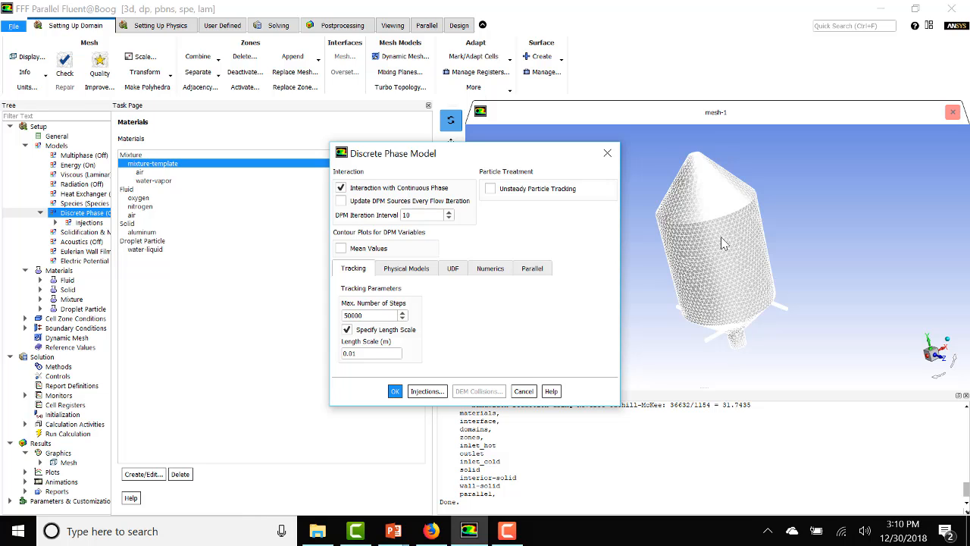
mouse_move(727, 316)
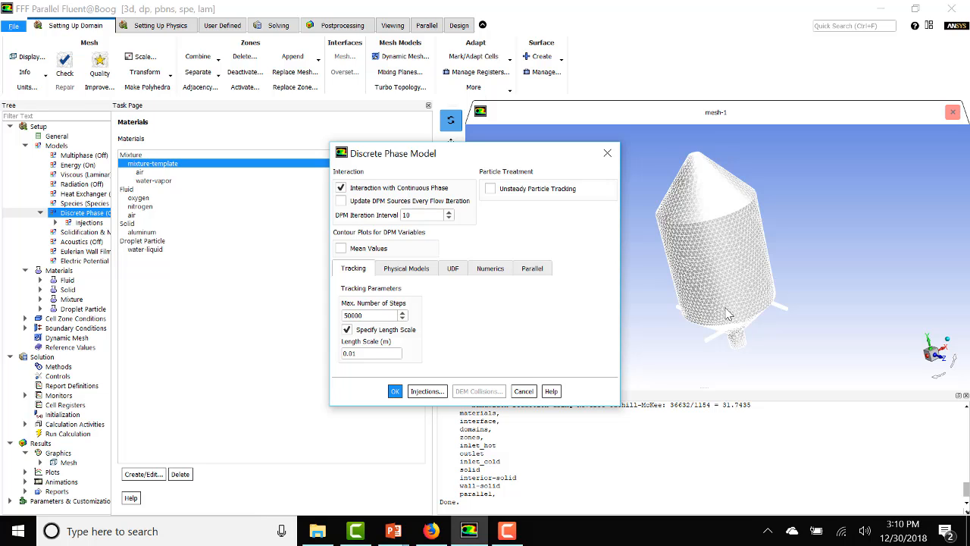
mouse_move(696, 159)
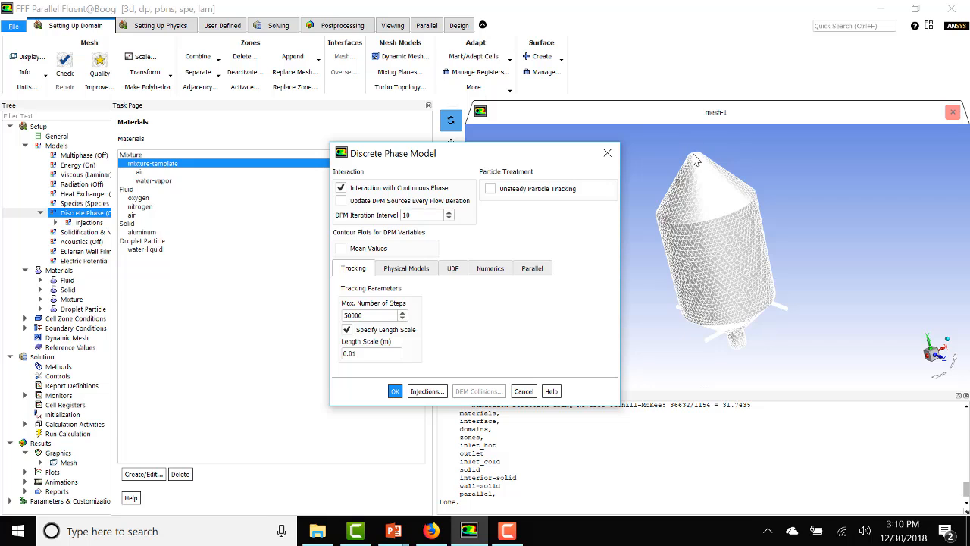
mouse_move(694, 243)
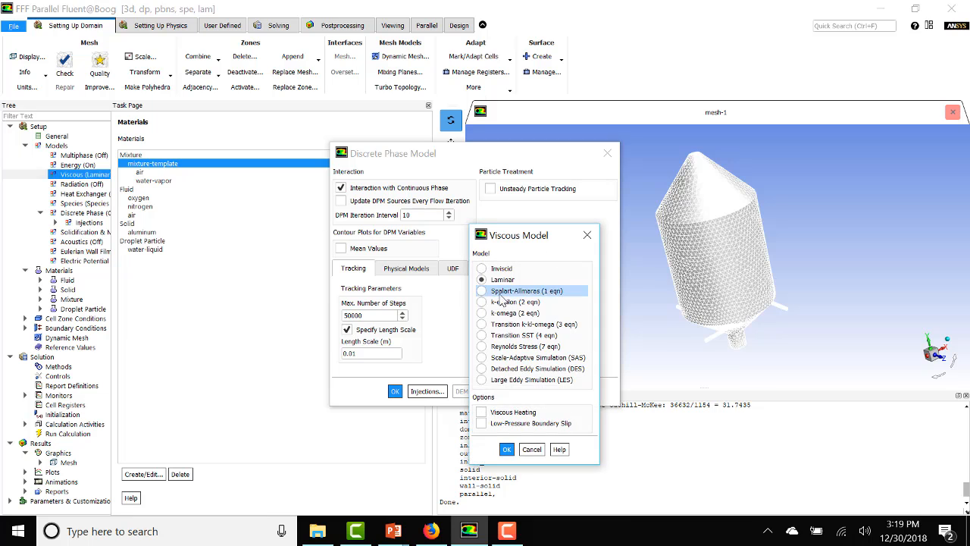
Step: Select k-omega SST turbulence, then reopen injection-0 at its Turbulent Dispersion settings
click(482, 312)
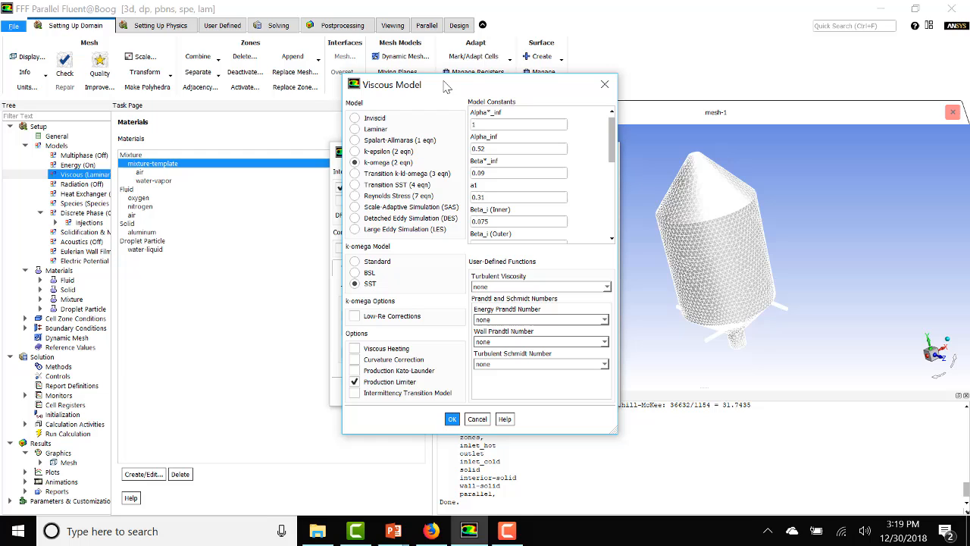
click(452, 418)
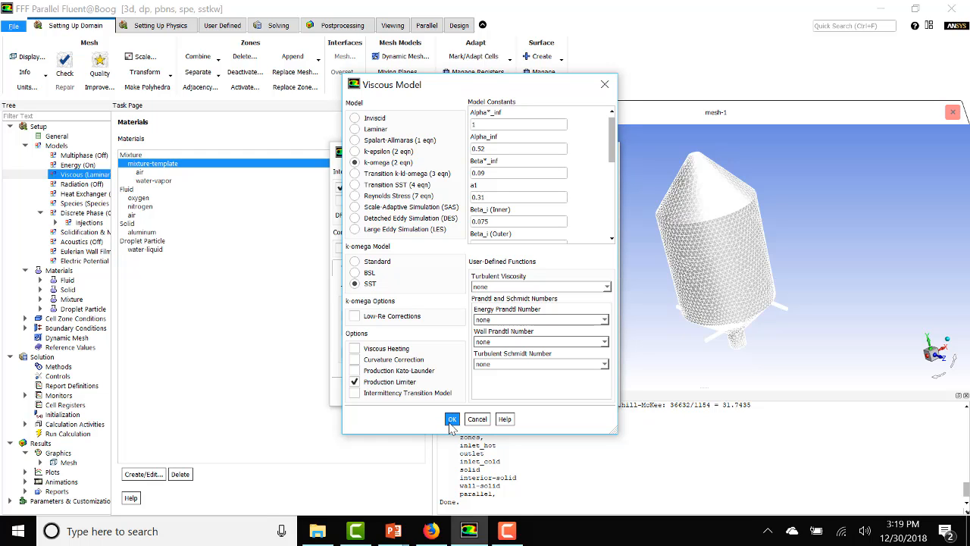
click(452, 419)
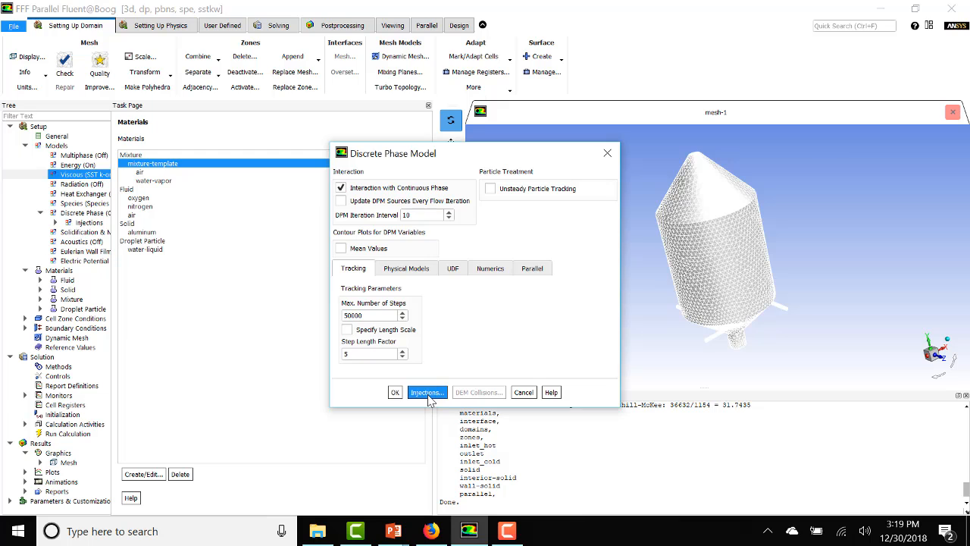
click(426, 392)
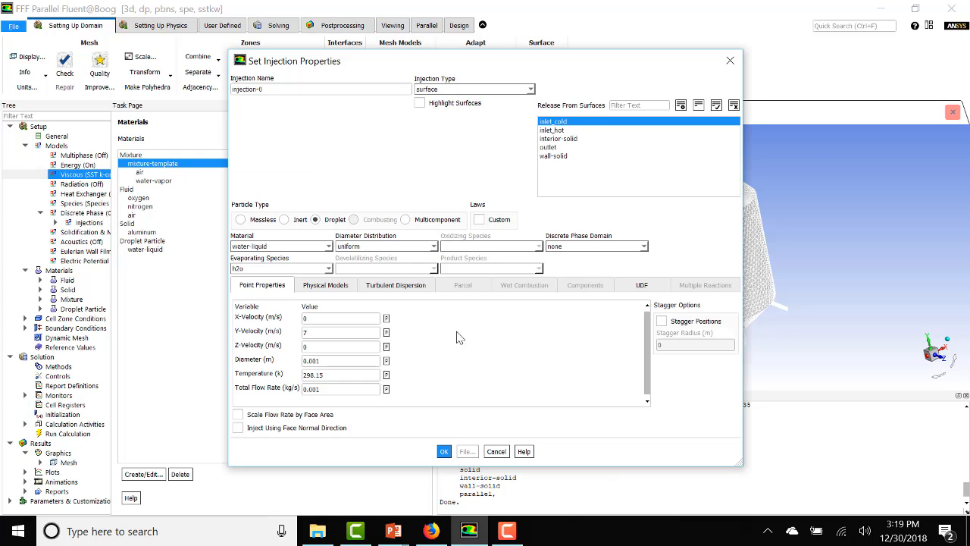
click(396, 285)
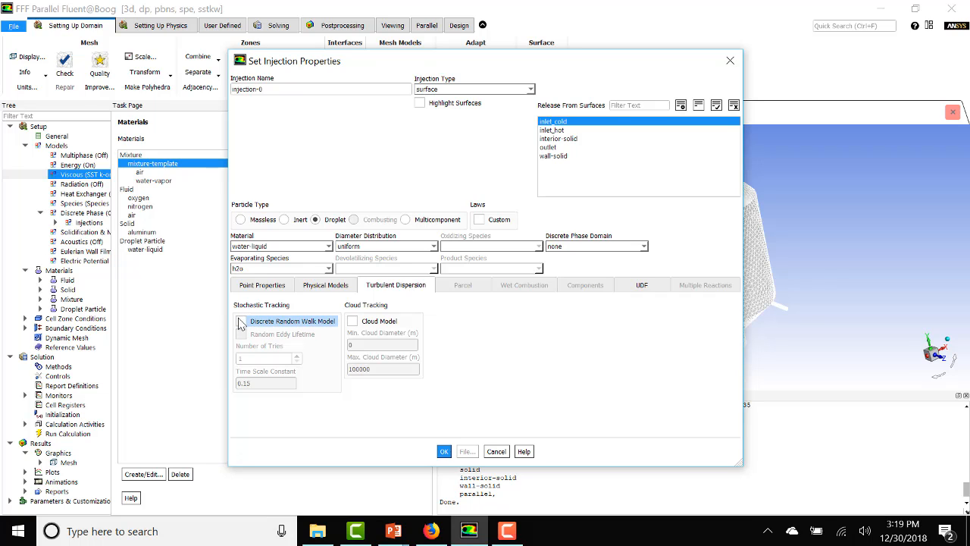
Step: Turn on Discrete Random Walk dispersion for injection-0 with 10 tries and 0.15 time scale constant
click(242, 321)
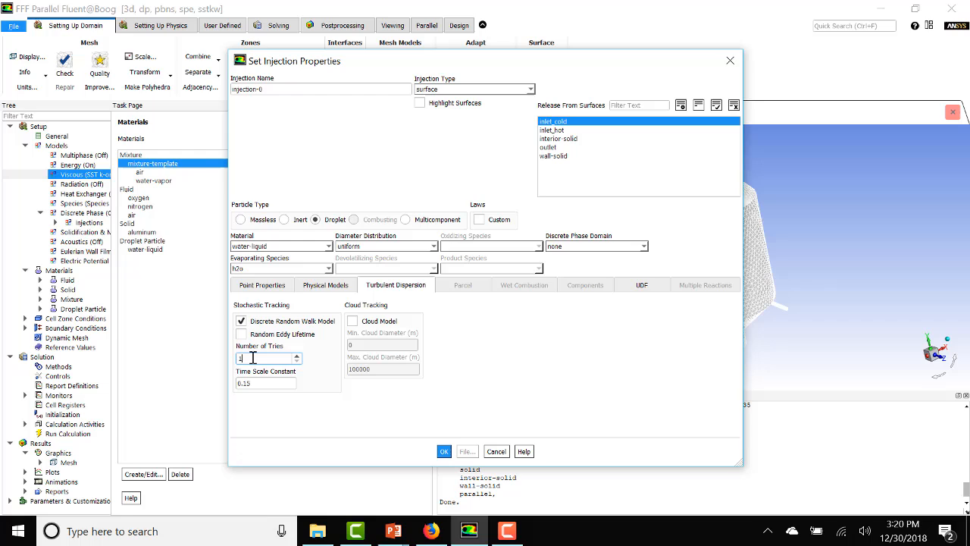
text(10)
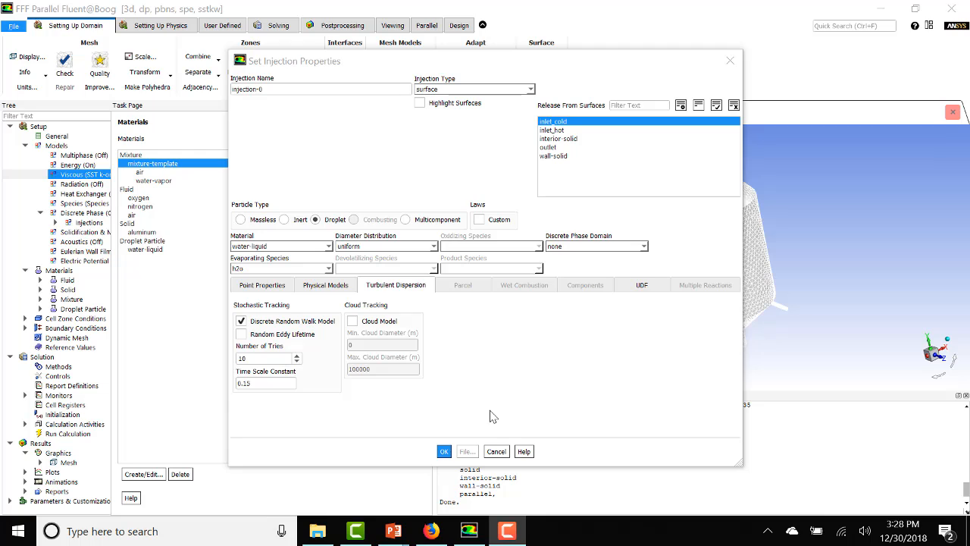
mouse_move(552, 394)
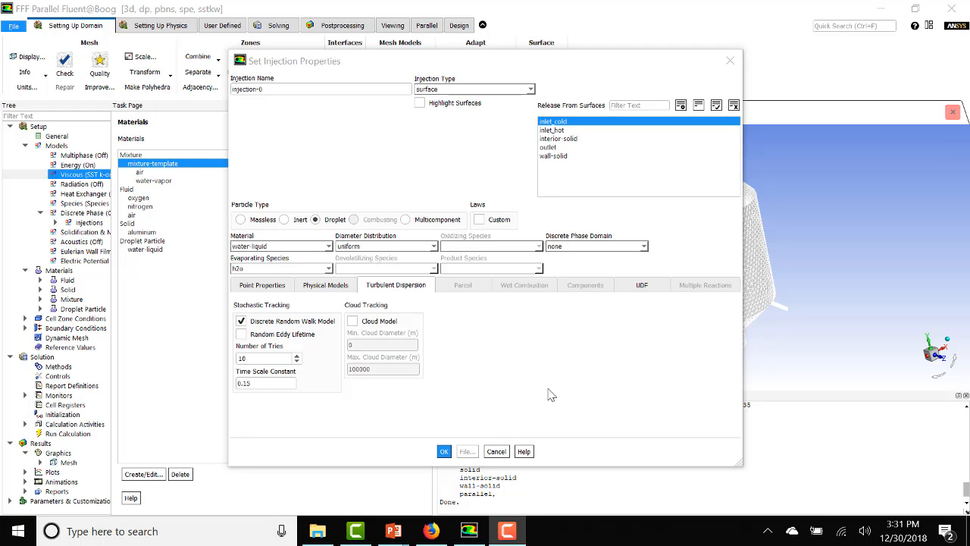